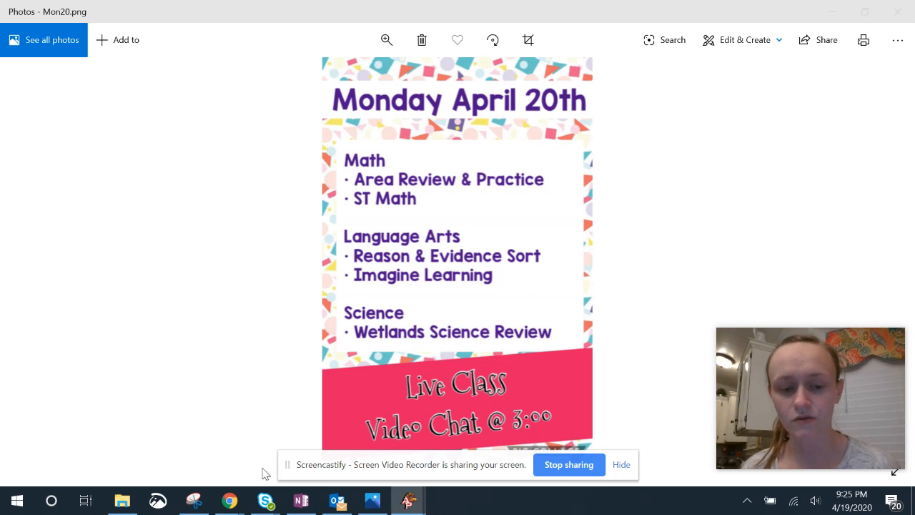
# Leave the Monday April 20th schedule photo and return to the Classroom Classwork page in Chrome.
pyautogui.click(636, 12)
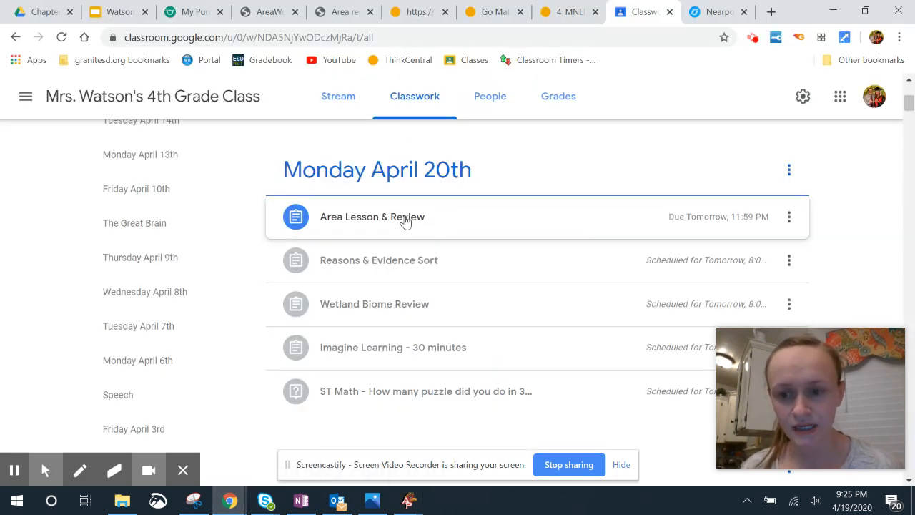
pyautogui.click(371, 216)
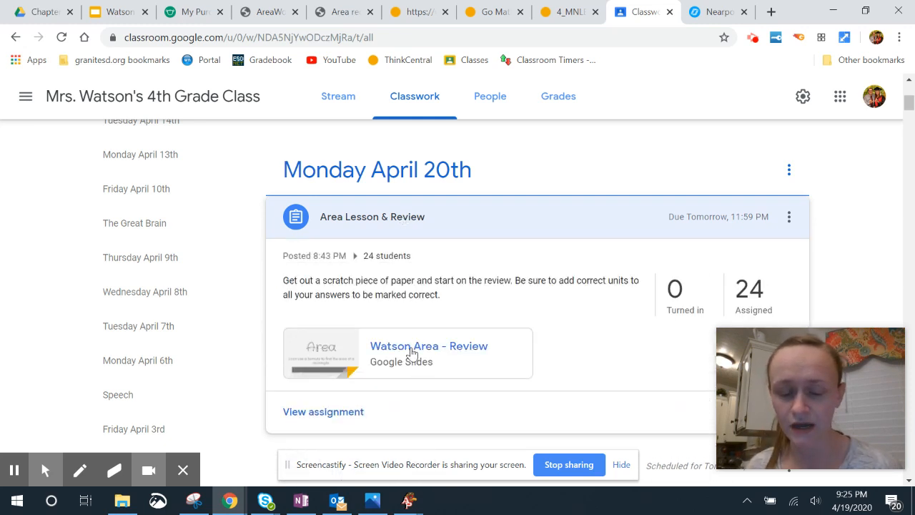
pyautogui.moveTo(428, 346)
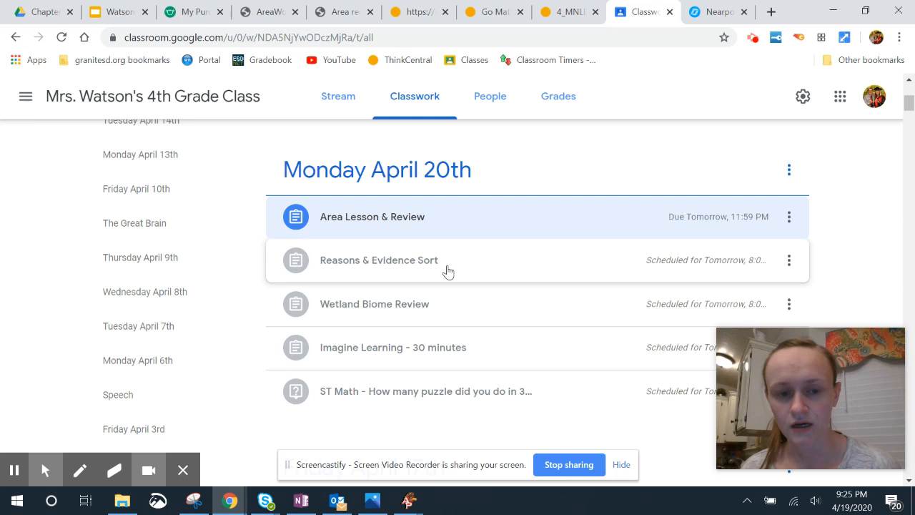
pyautogui.moveTo(450, 229)
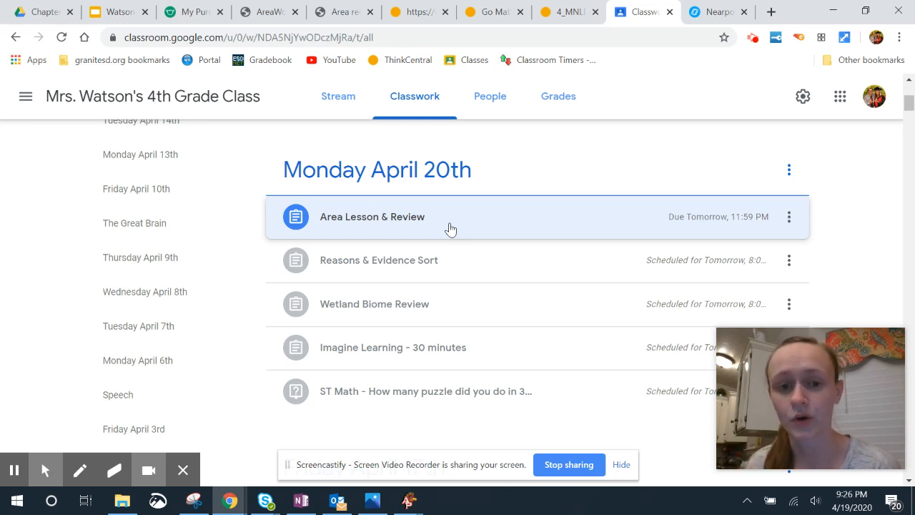
pyautogui.moveTo(450, 264)
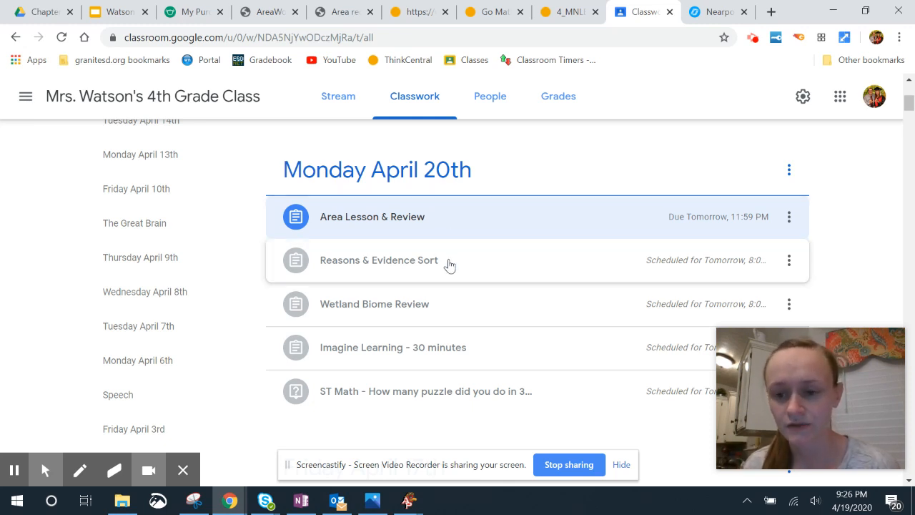
pyautogui.rightClick(449, 264)
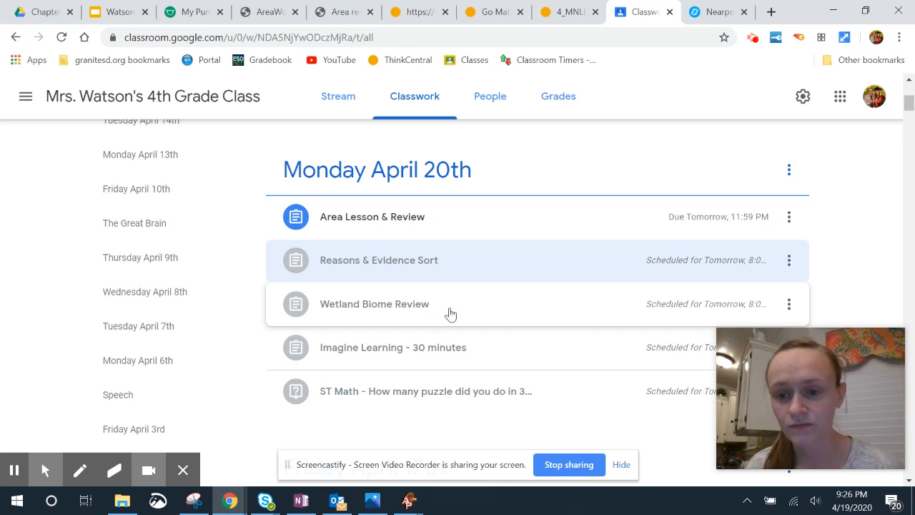
pyautogui.moveTo(462, 352)
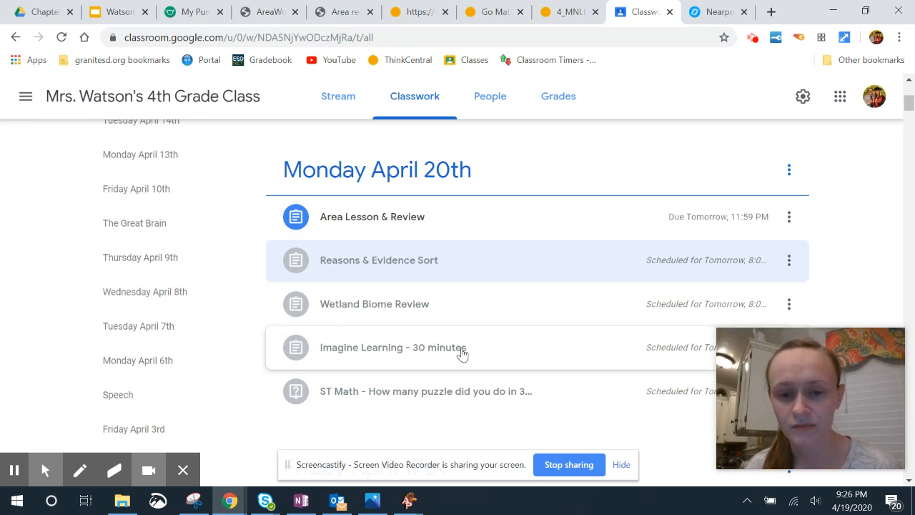
pyautogui.moveTo(470, 396)
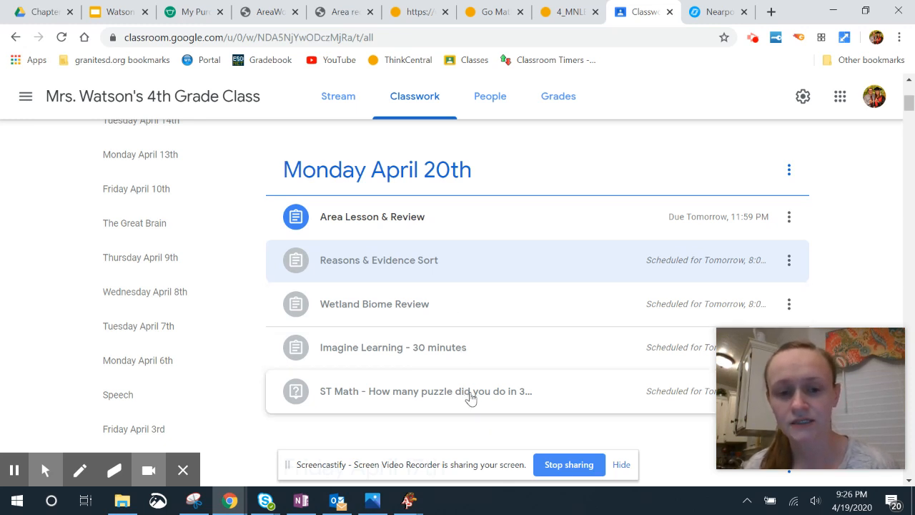